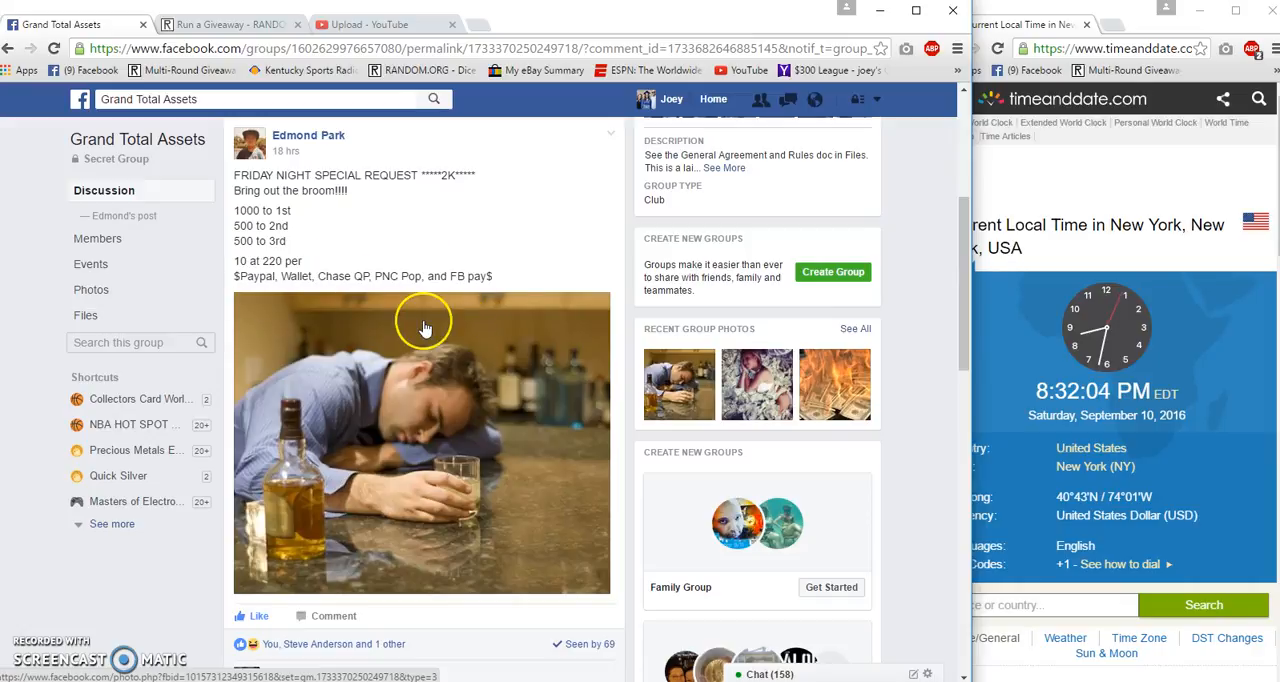
- Highlight the host's ten-entrant numbered list in the giveaway post's comments to copy it
scroll(down, 3)
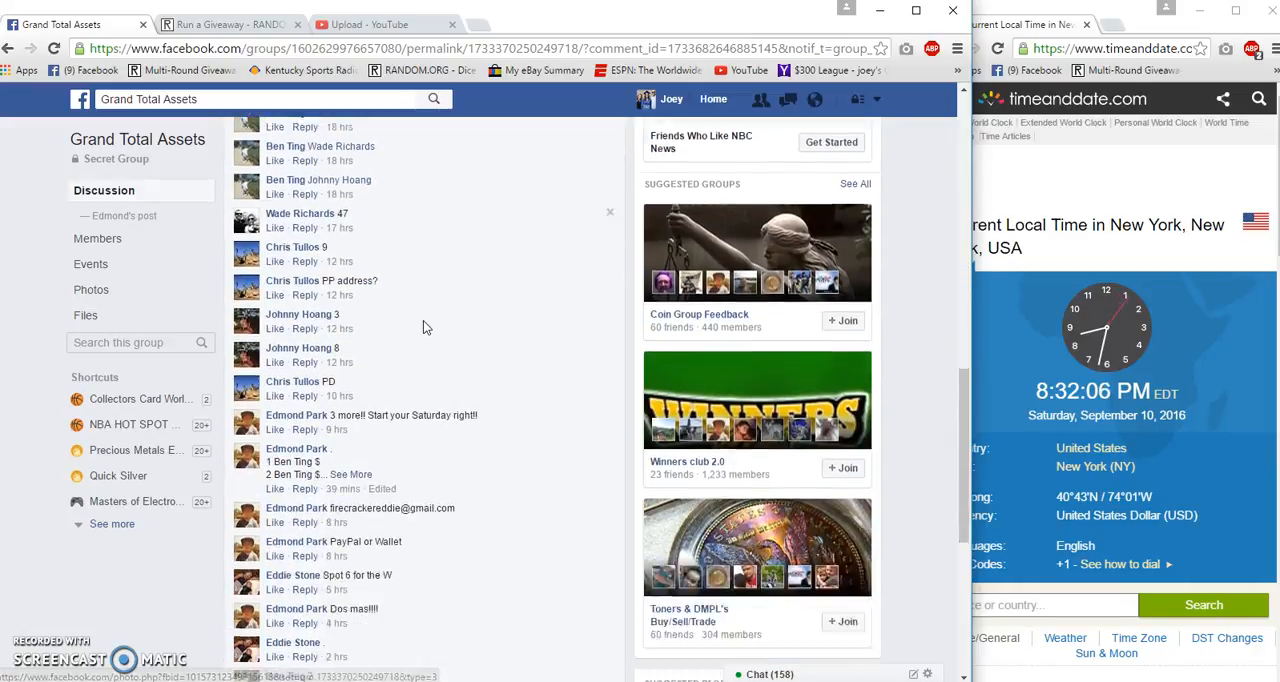
scroll(down, 3)
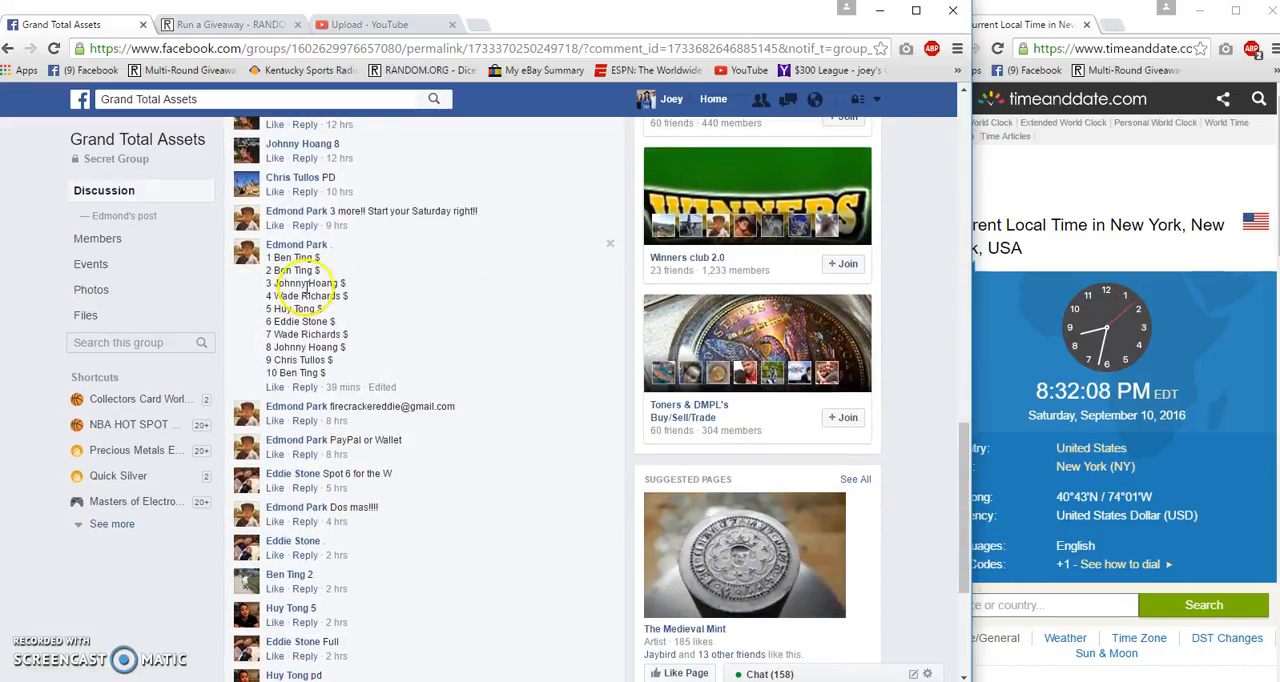
drag(266, 256, 336, 374)
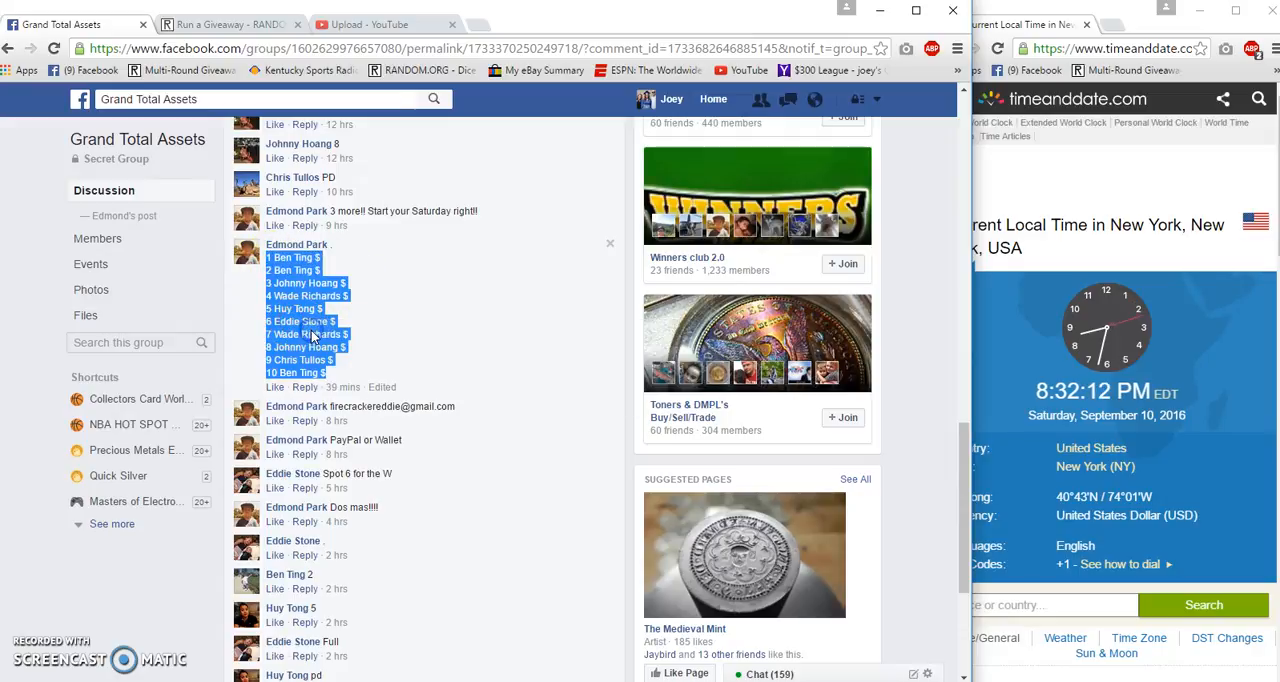
scroll(down, 3)
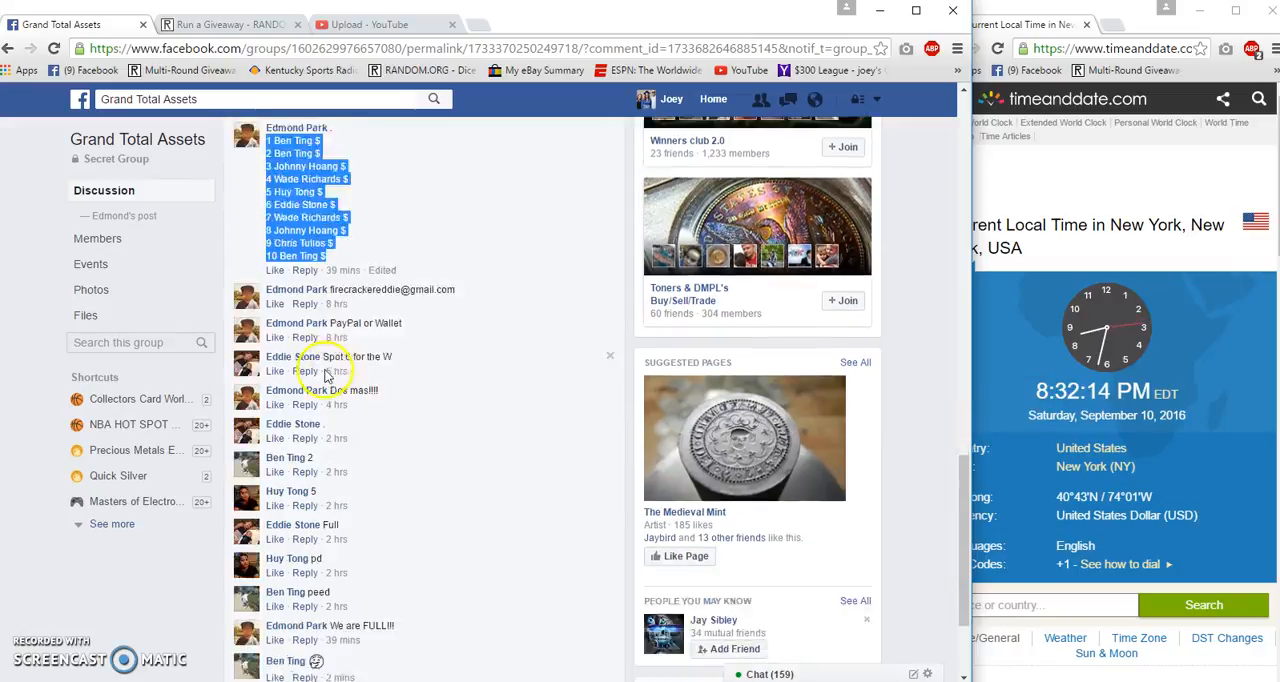
- Post a 'Live' comment in the thread and check its Just now timestamp
scroll(down, 3)
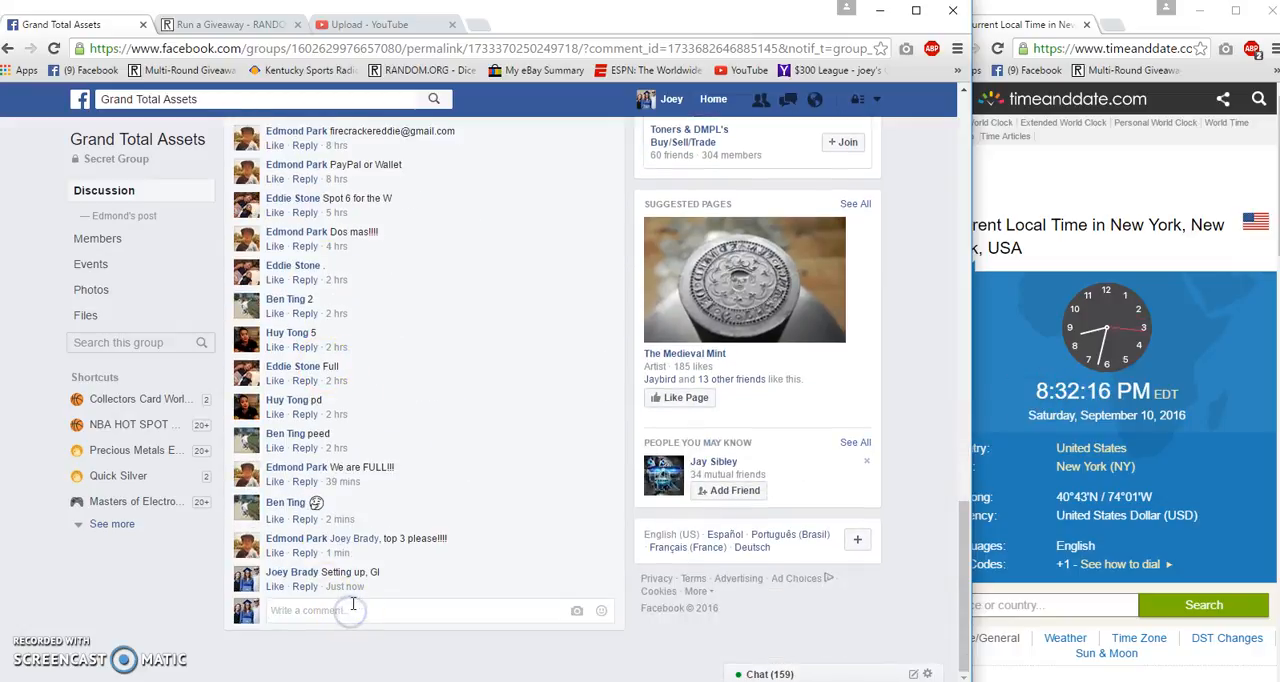
text(Li)
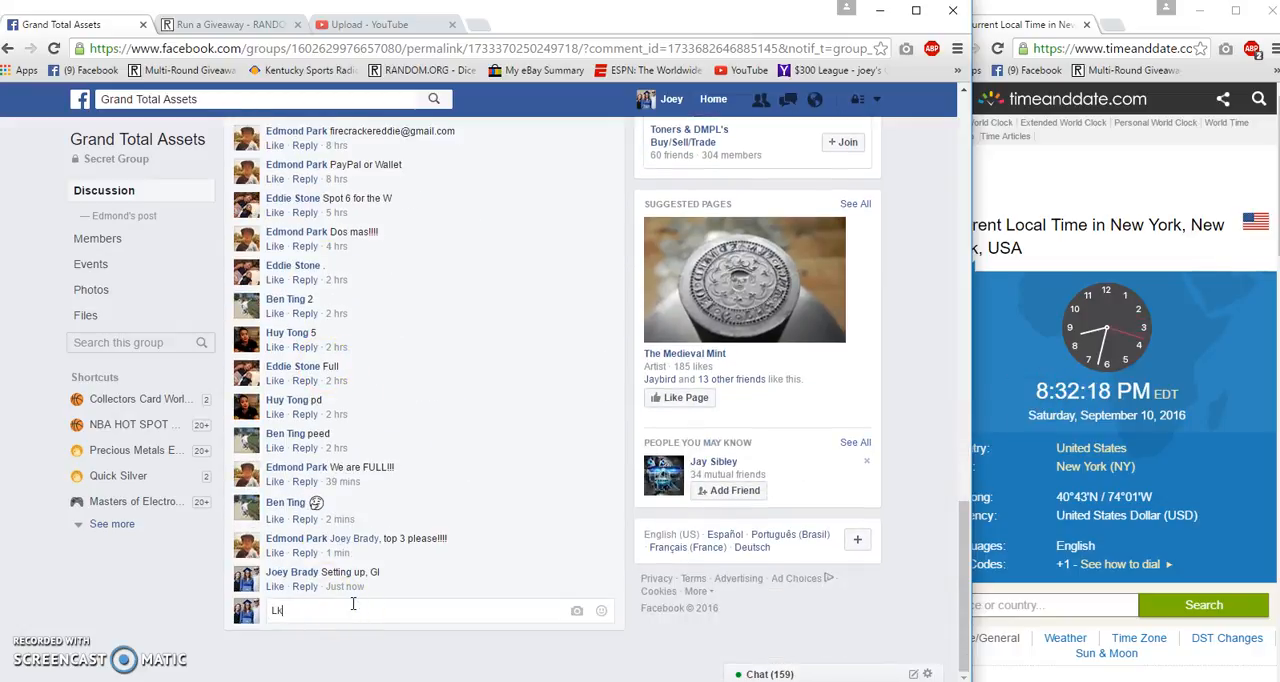
key(Return)
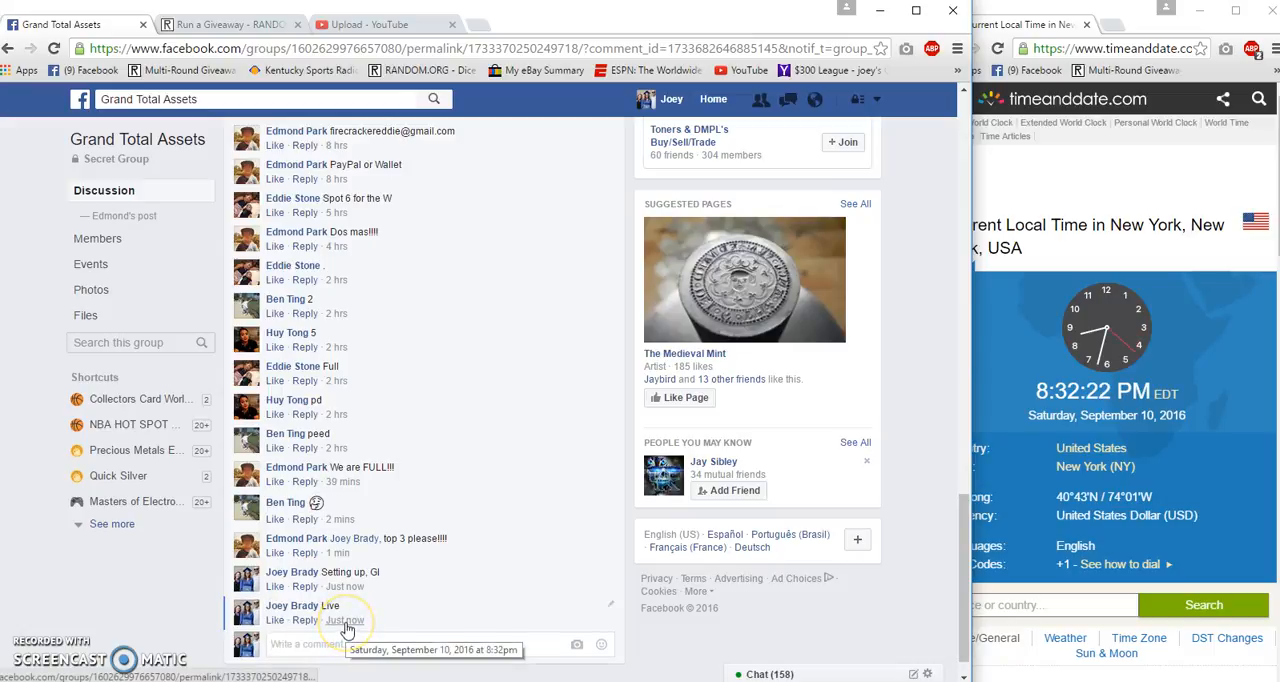
click(230, 24)
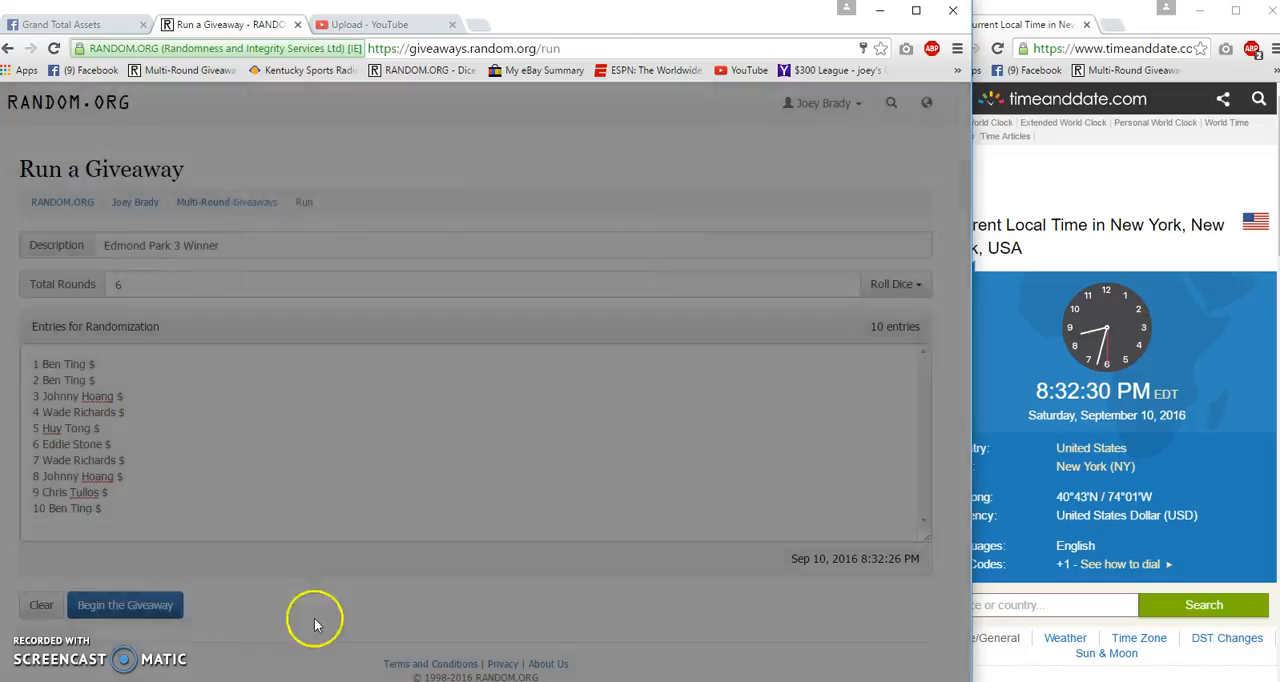
- Begin the giveaway on the ten entries and confirm the start dialog
click(124, 604)
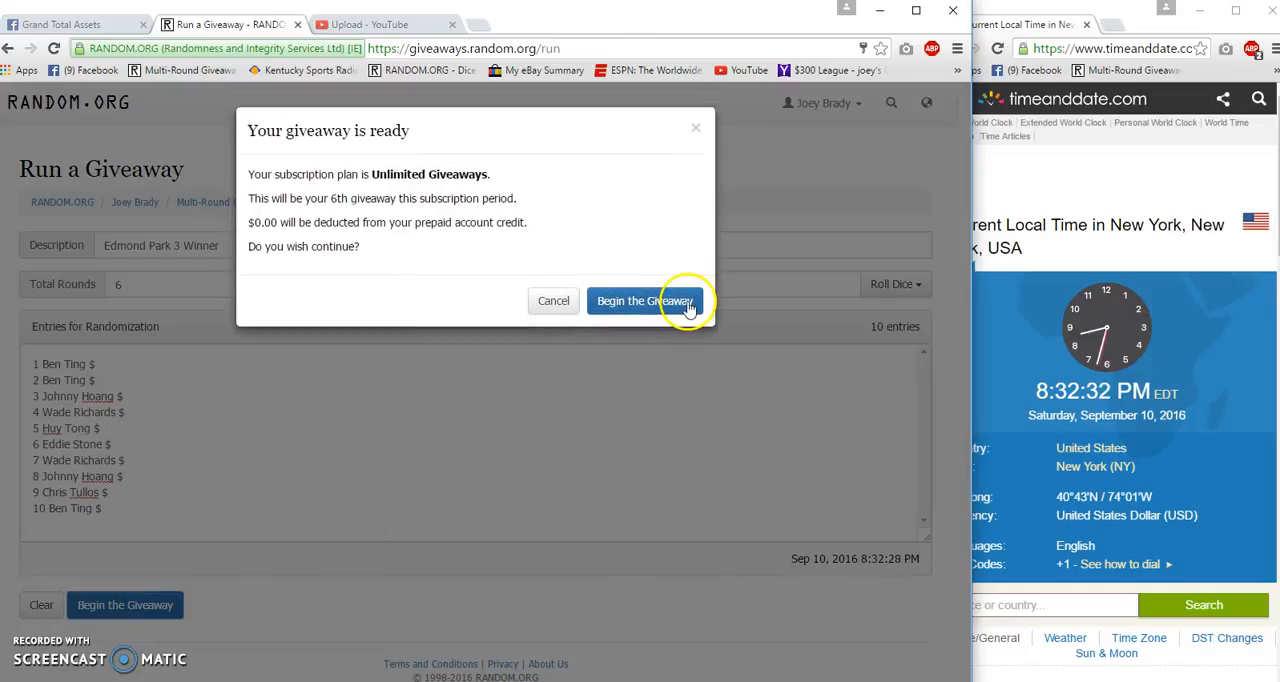
click(644, 300)
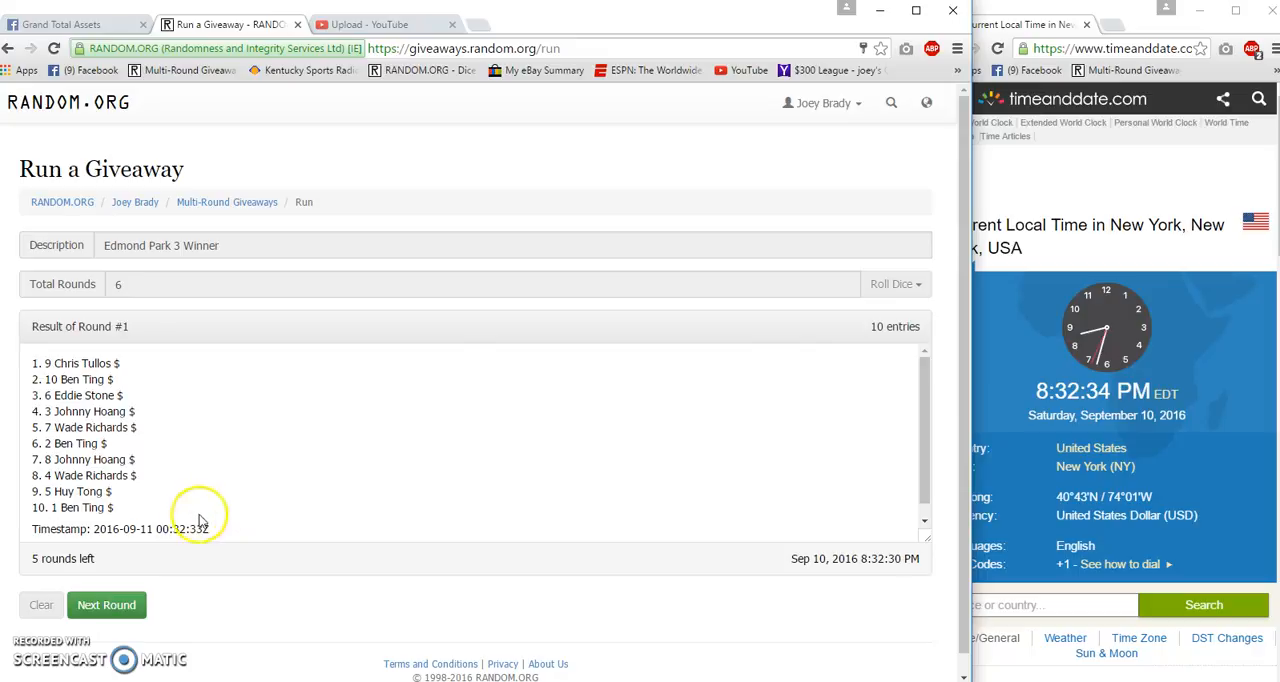
- Run rounds two through five so only the final round remains
click(106, 604)
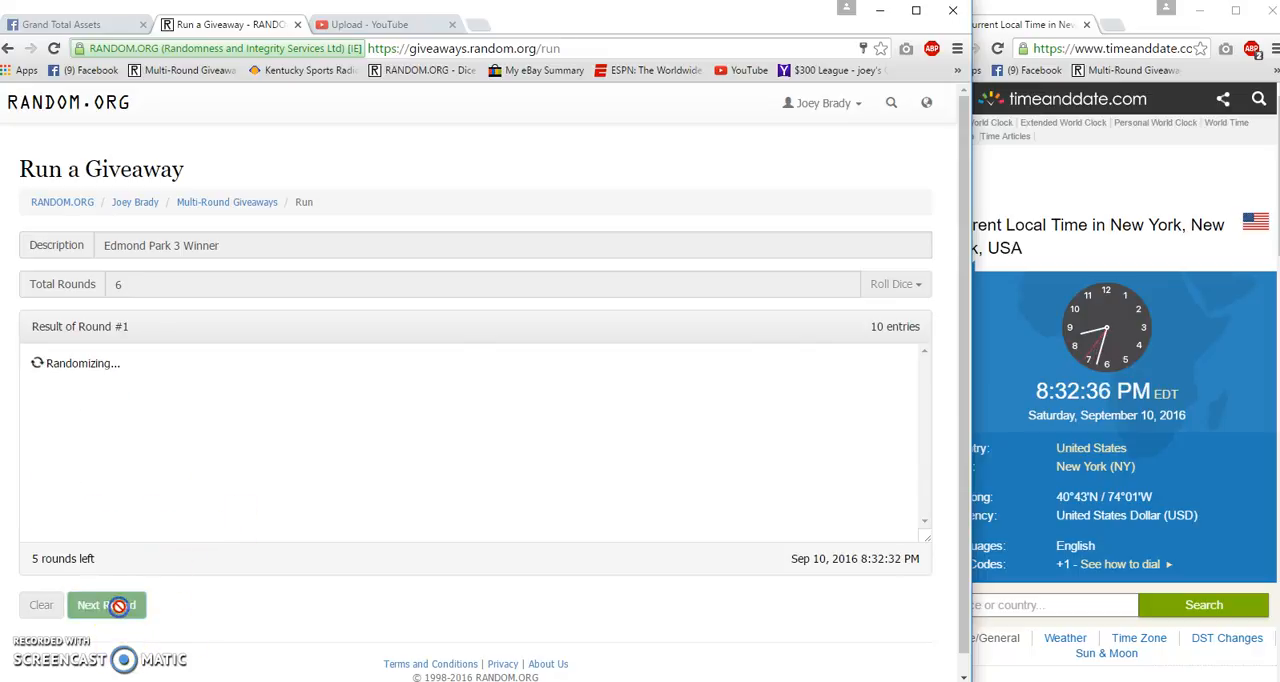
click(106, 604)
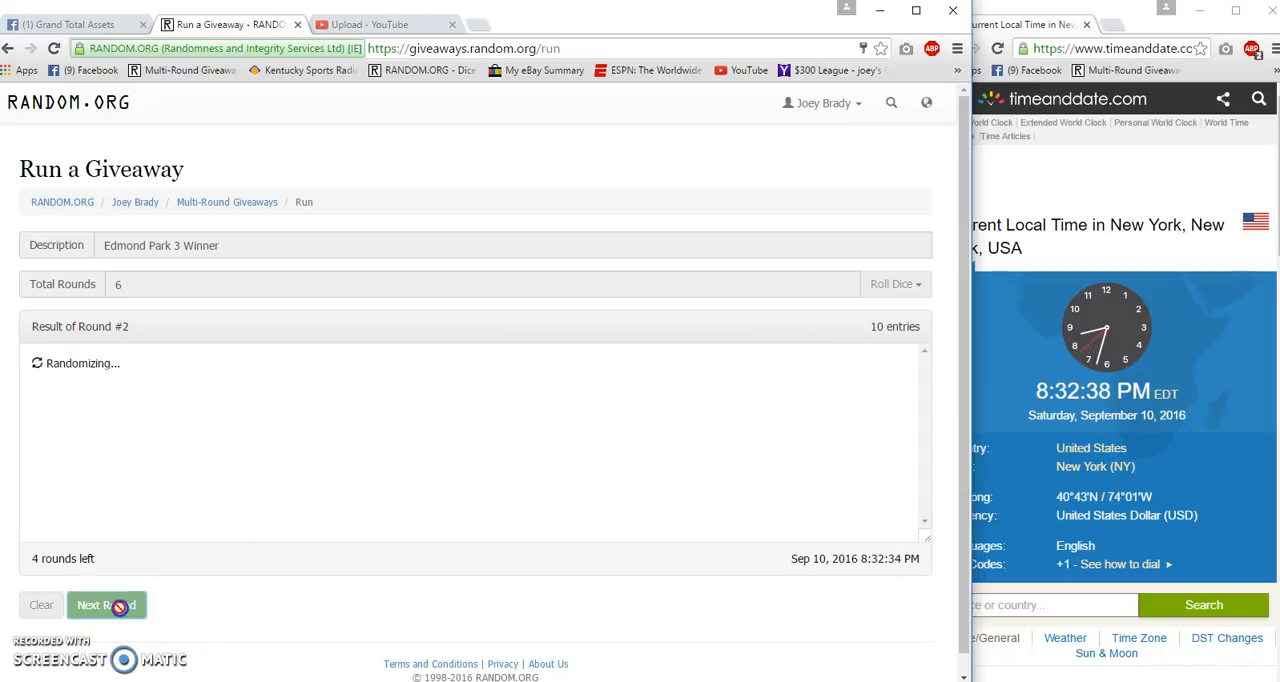
click(106, 604)
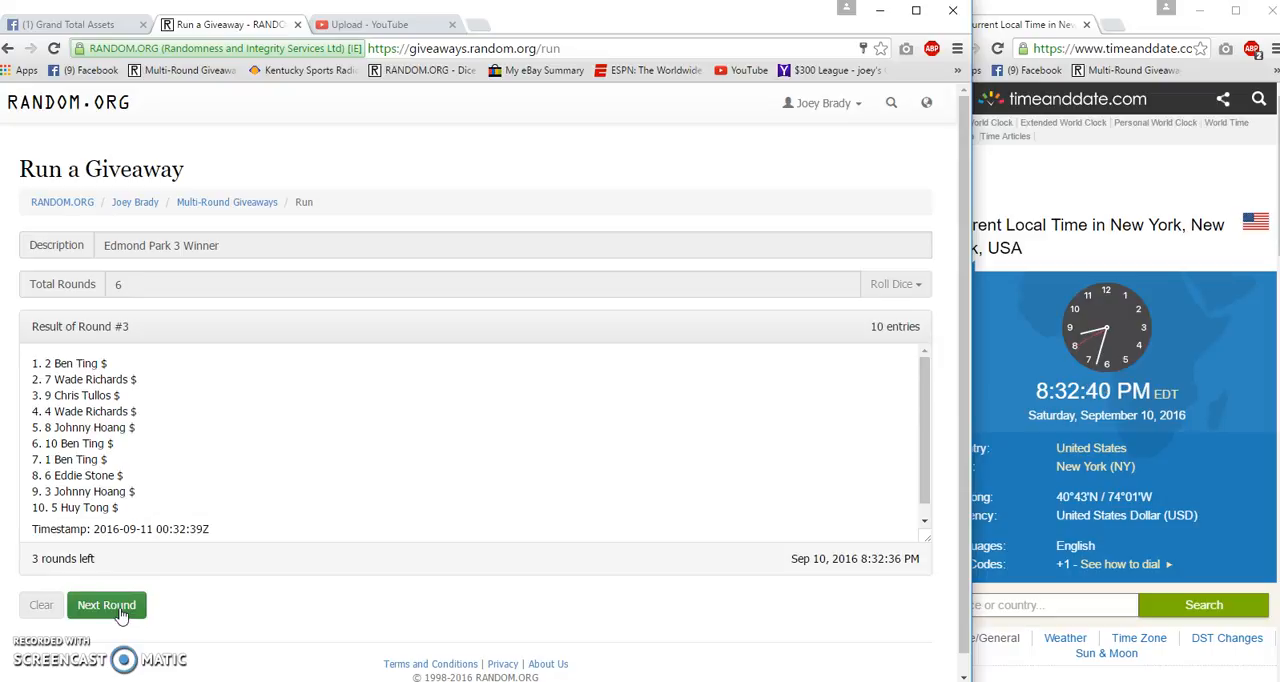
click(106, 604)
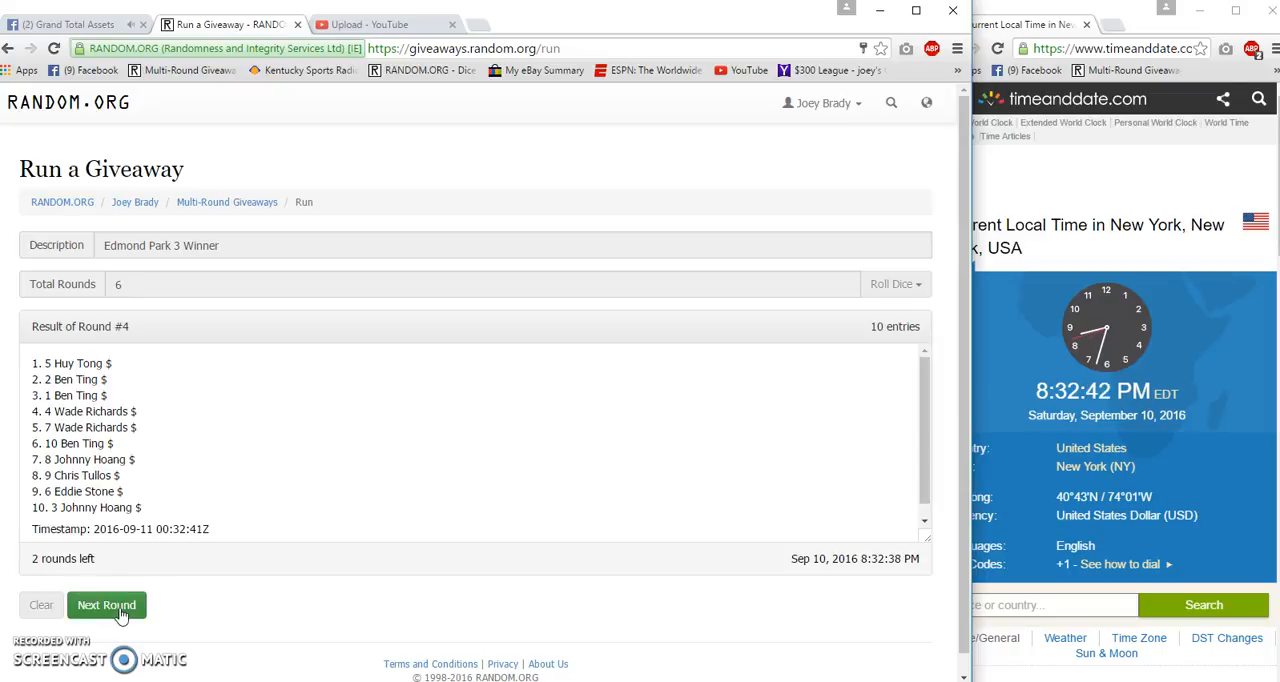
click(106, 604)
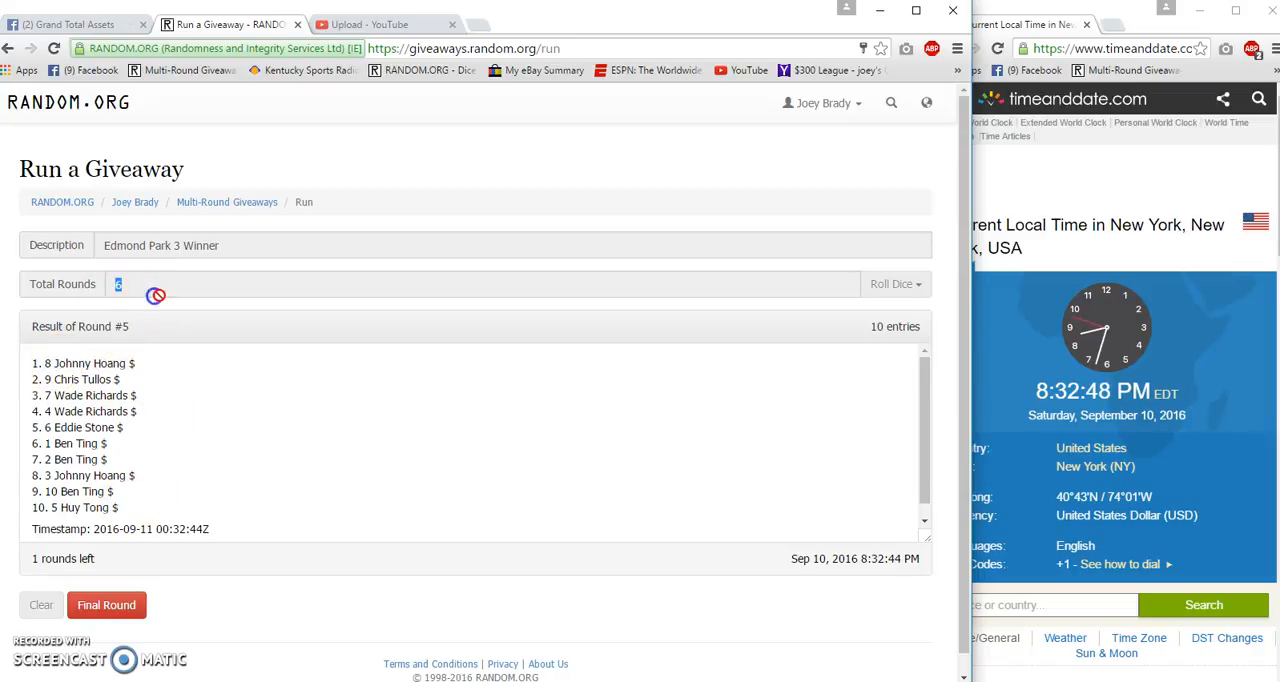
- Post a 'Good Luck Final Roll' comment in the Facebook thread, then return to the giveaway
click(76, 24)
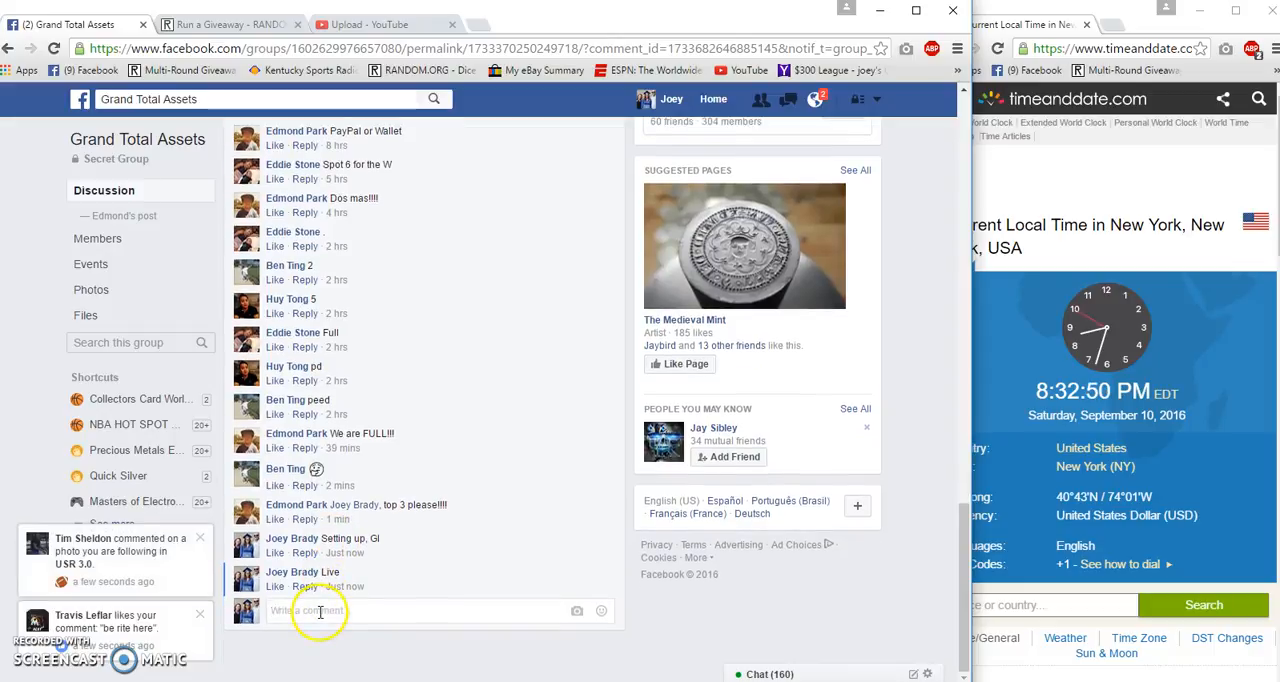
text(Good)
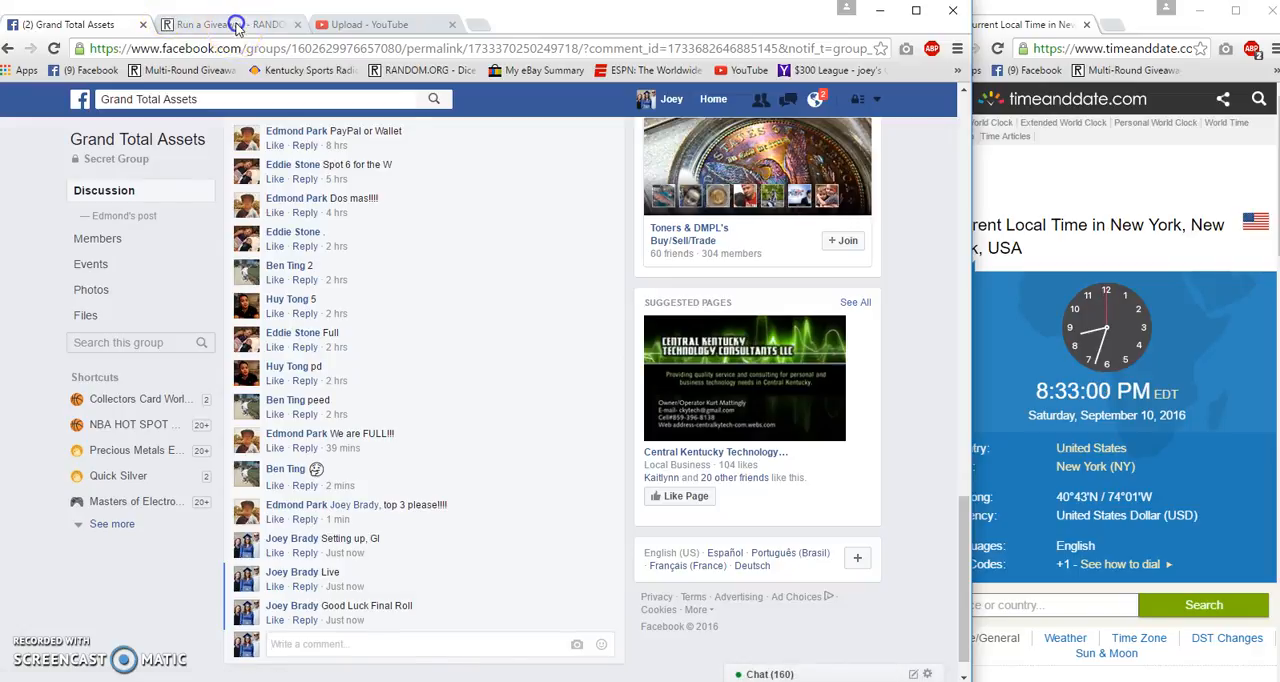
click(230, 24)
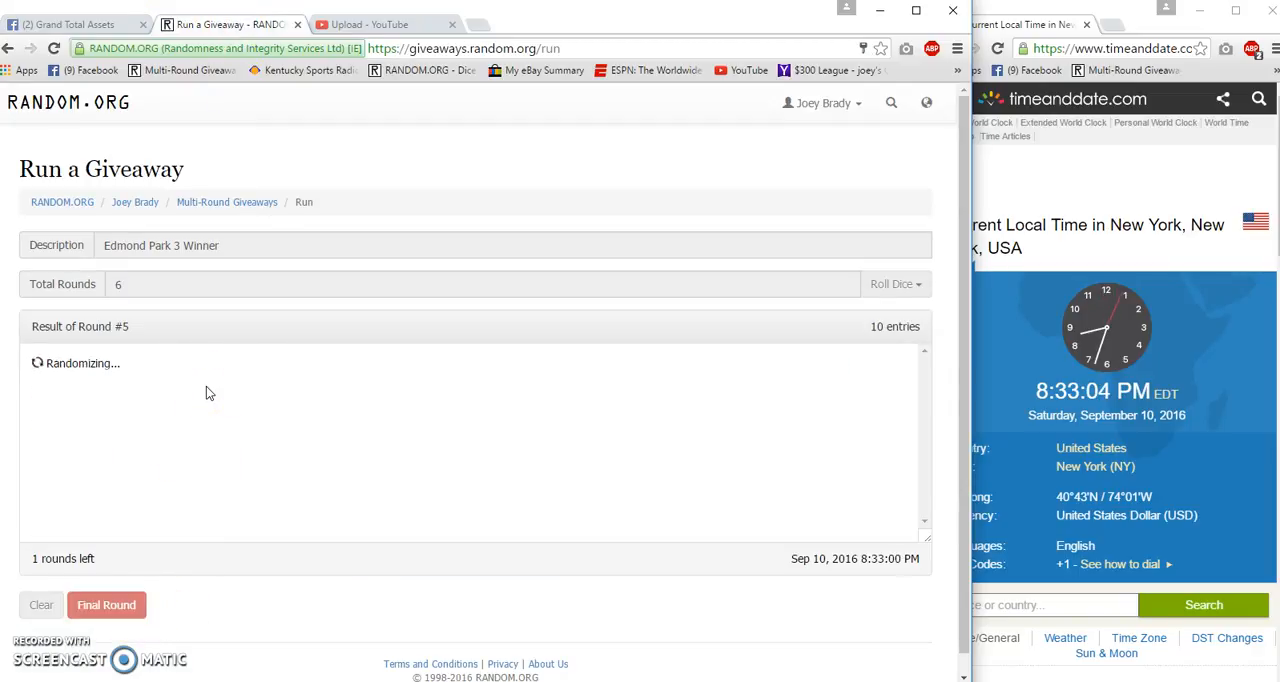
- Run round six to finish the giveaway and go to its verification code page
click(106, 604)
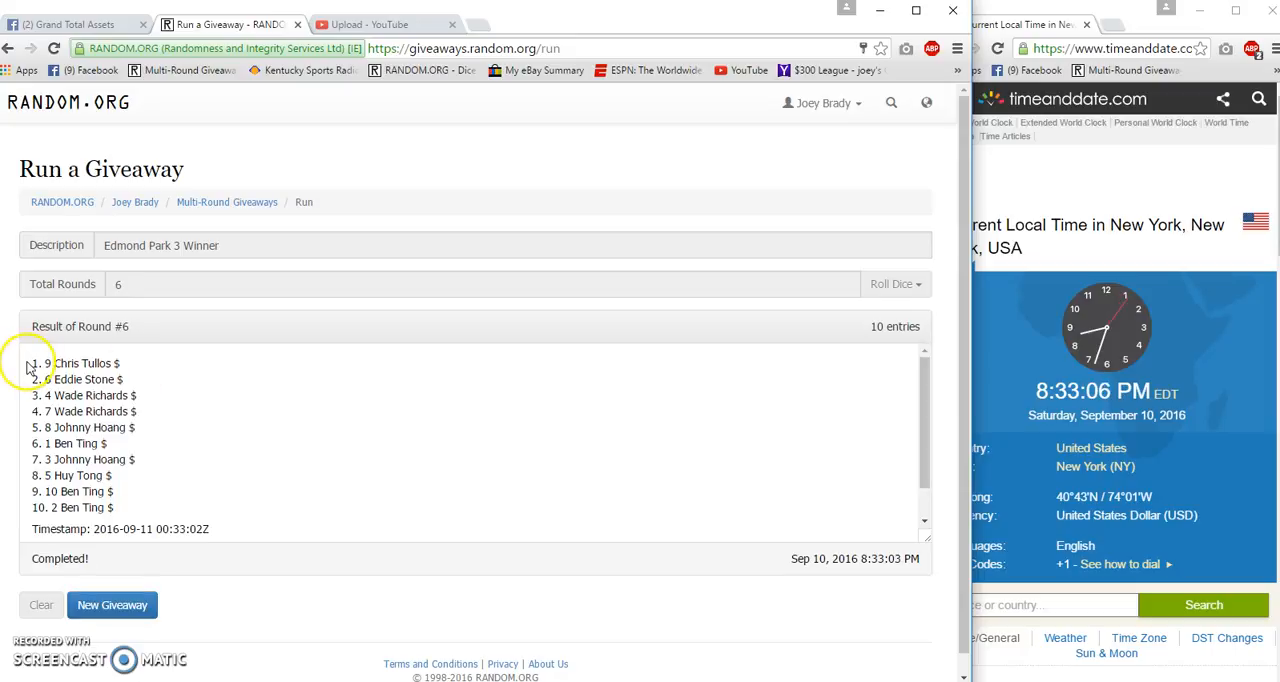
drag(40, 364, 120, 378)
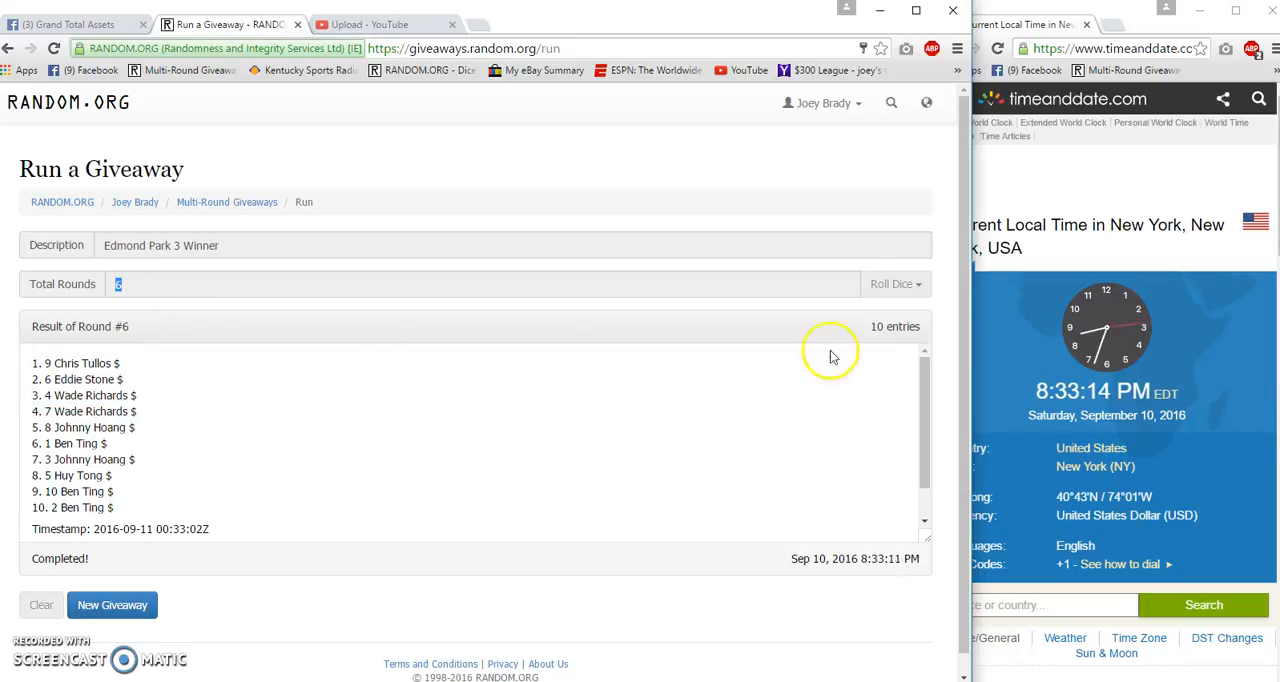
scroll(down, 3)
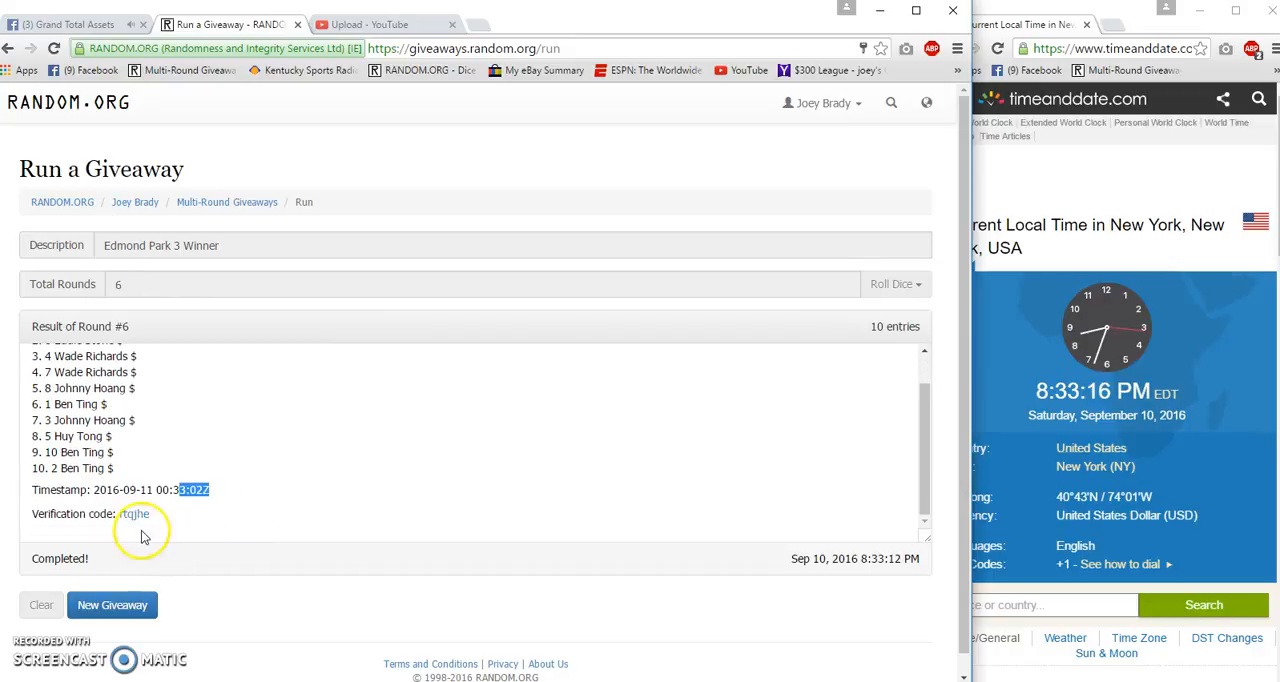
click(132, 512)
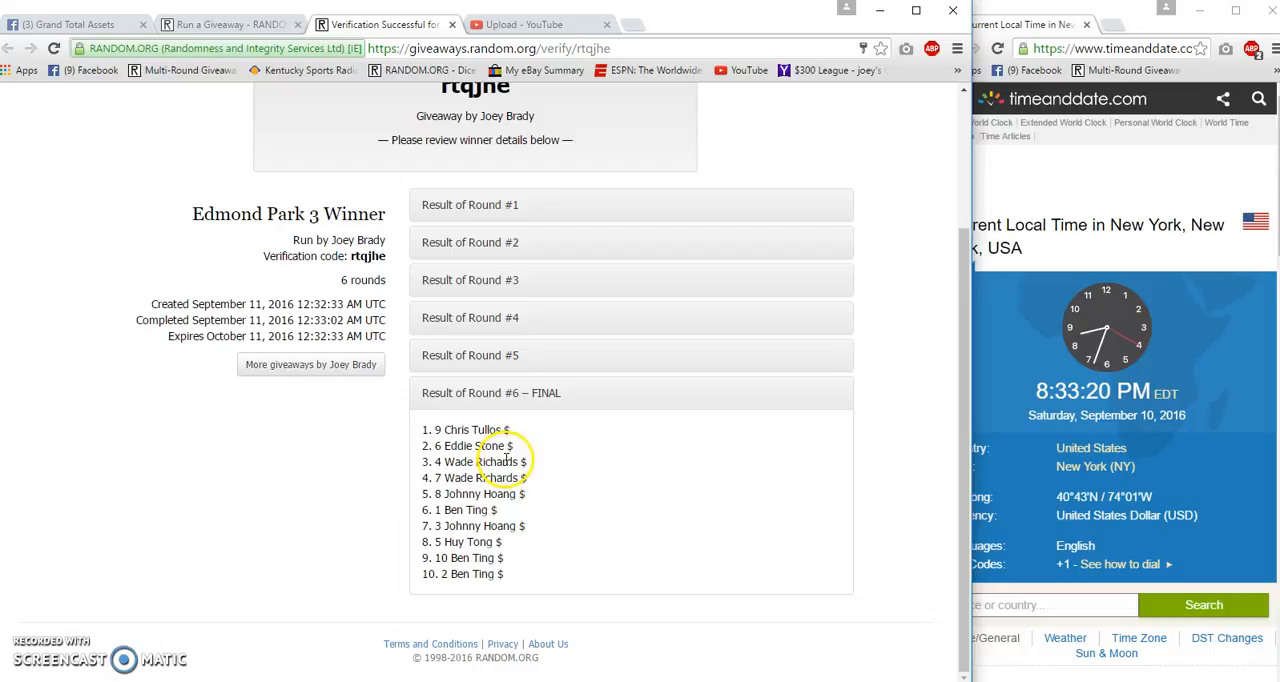
mouse_move(432, 432)
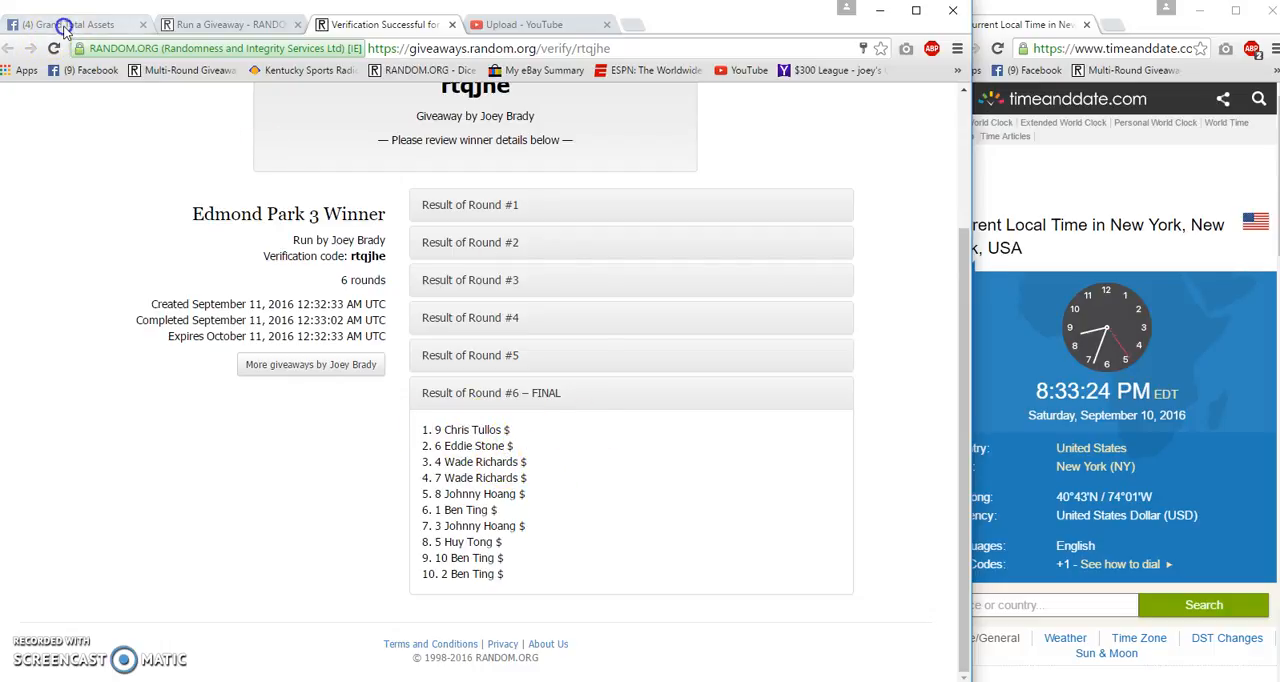
- After checking the verified round six results, post a 'Done' comment in the thread
click(70, 24)
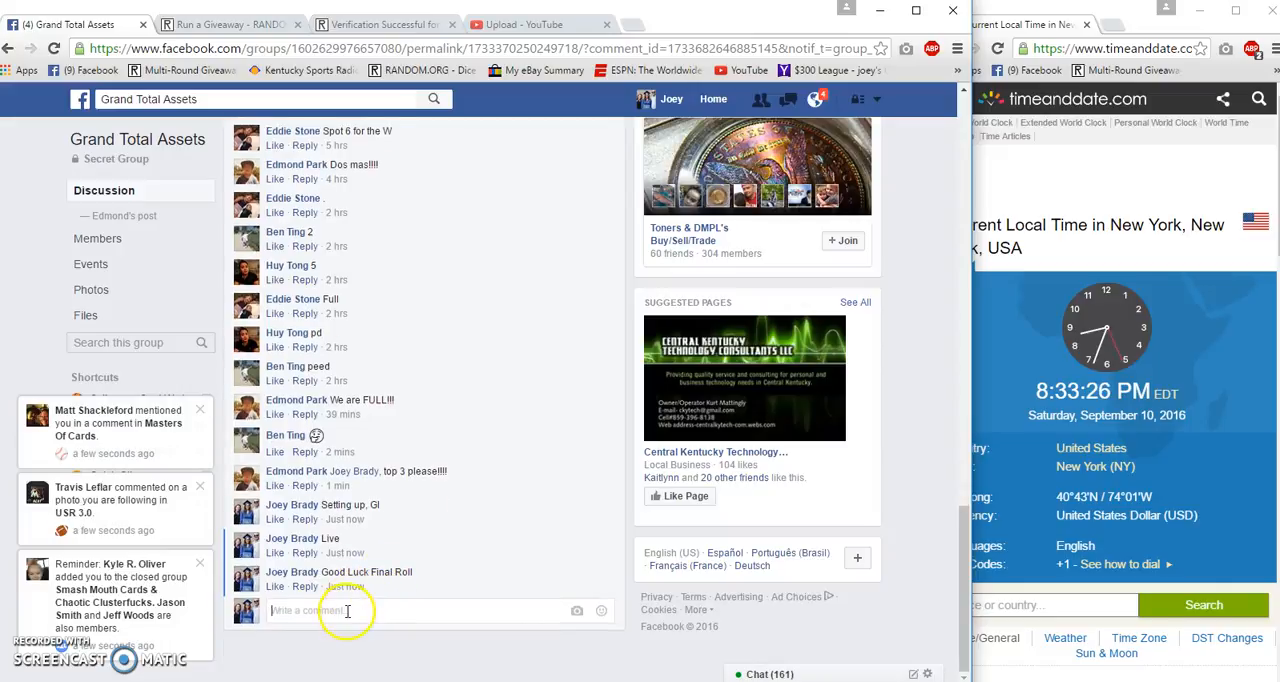
text(Do)
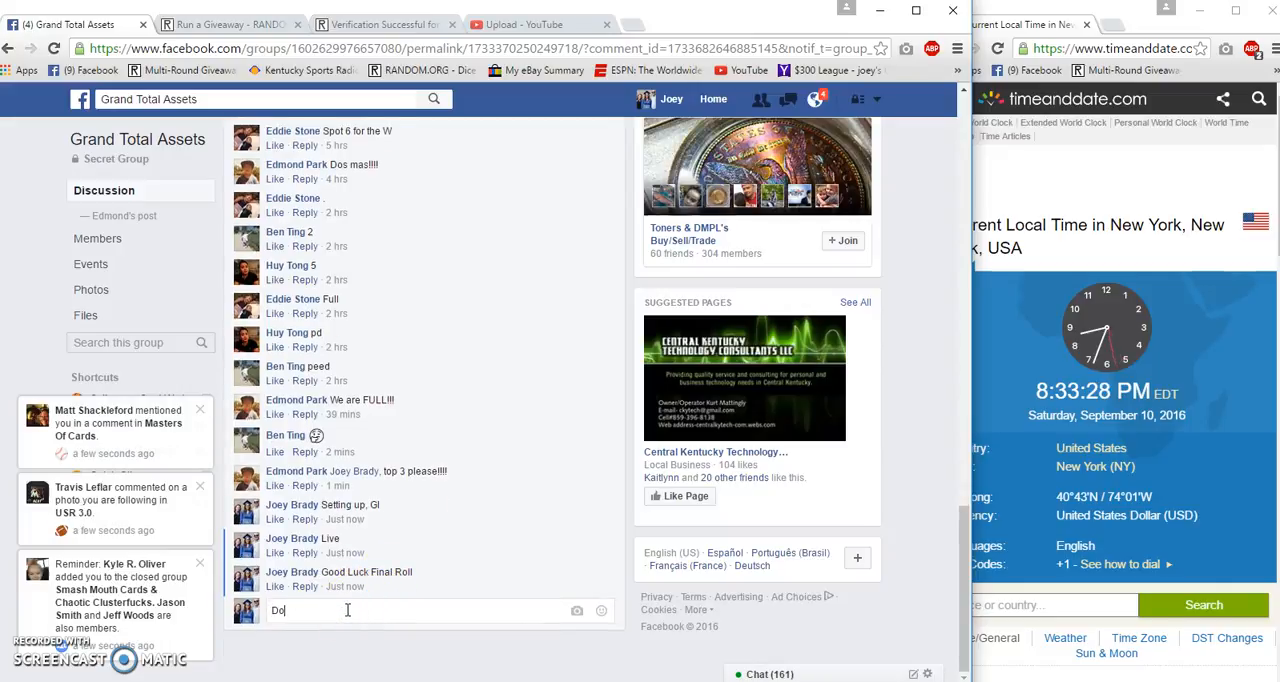
key(Return)
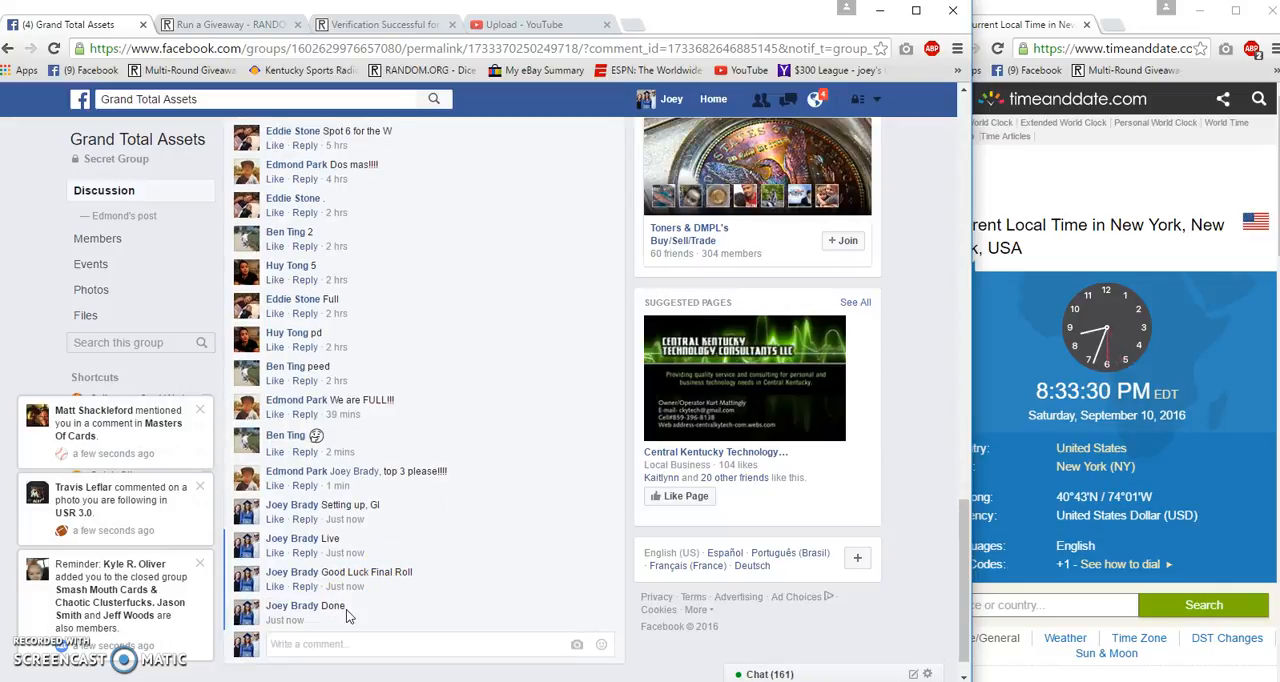